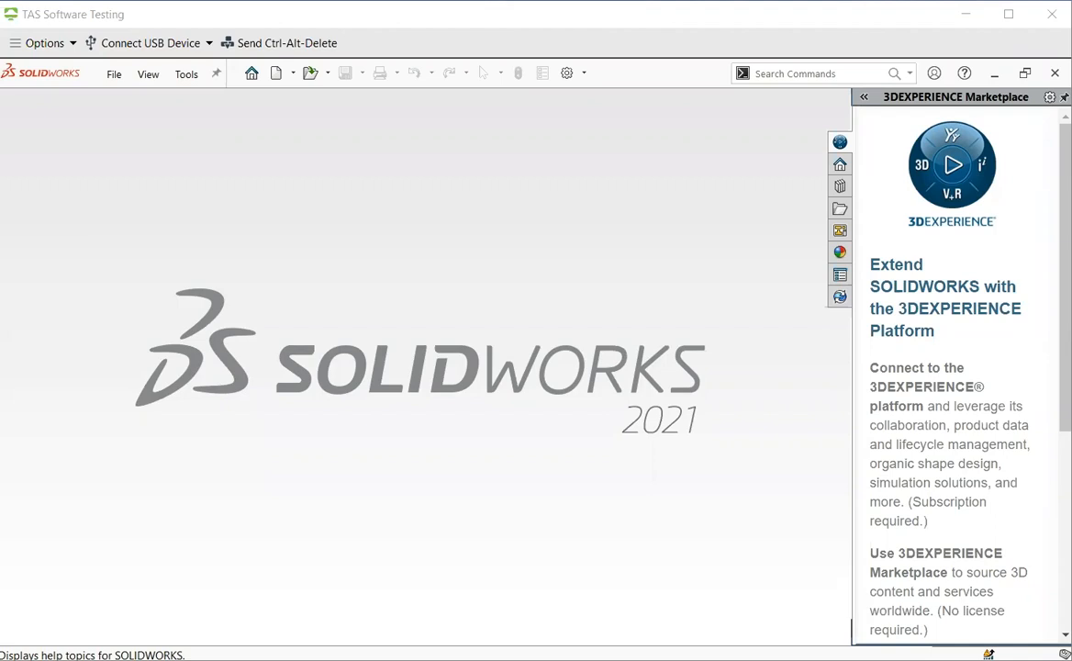
mouse_move(313, 170)
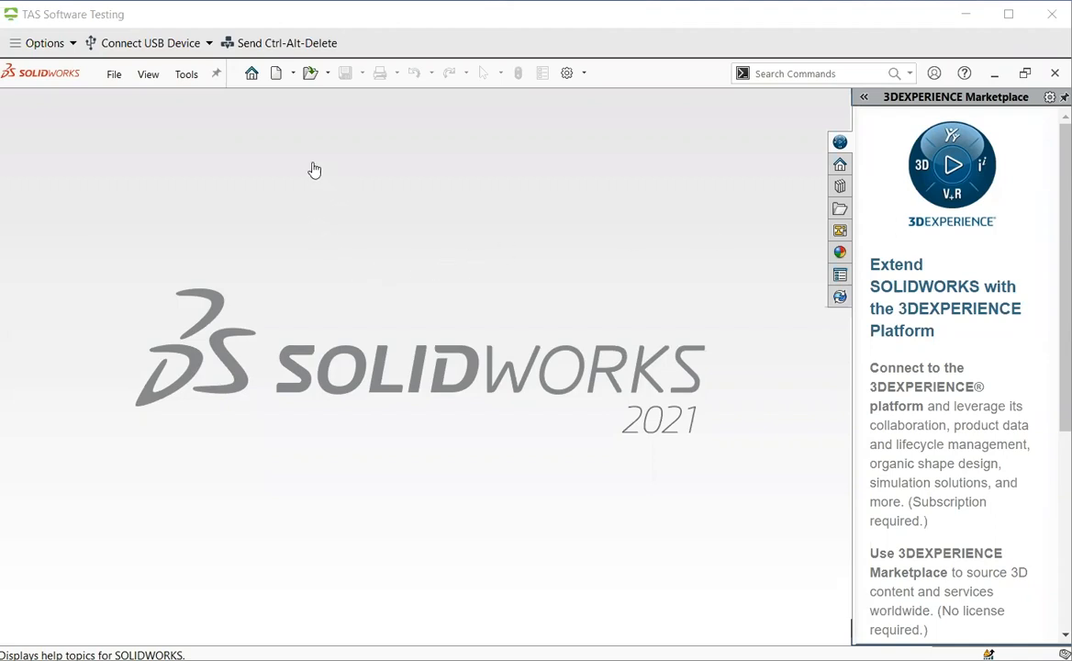
mouse_move(278, 76)
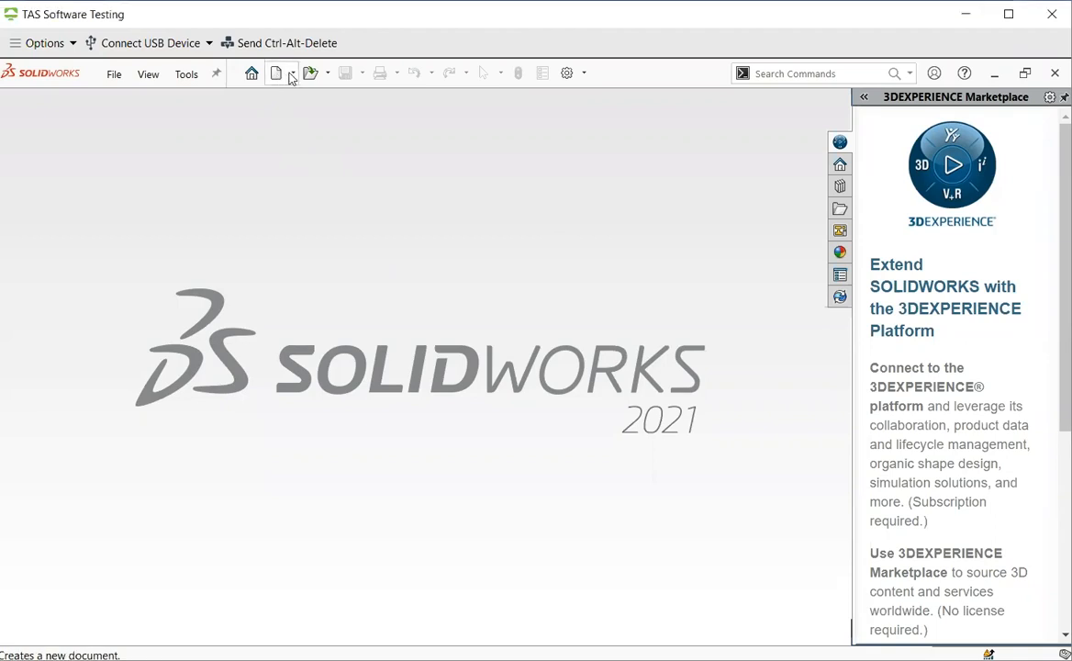
Bring up the new-document options from the toolbar.
click(276, 73)
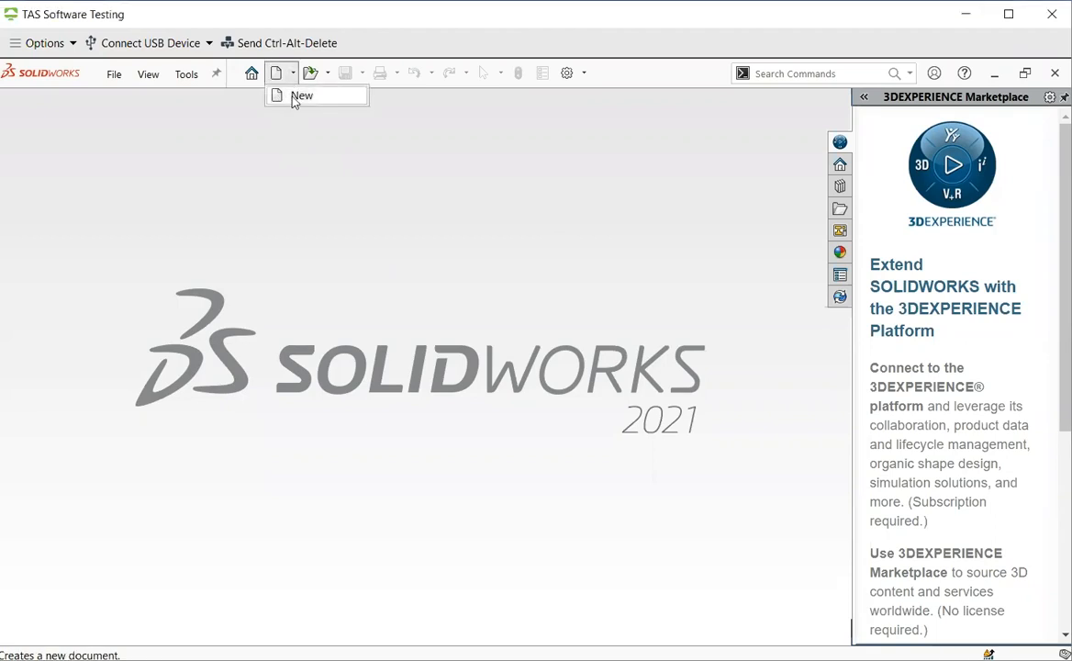
Create a new Part document from the New SOLIDWORKS Document dialog.
click(302, 95)
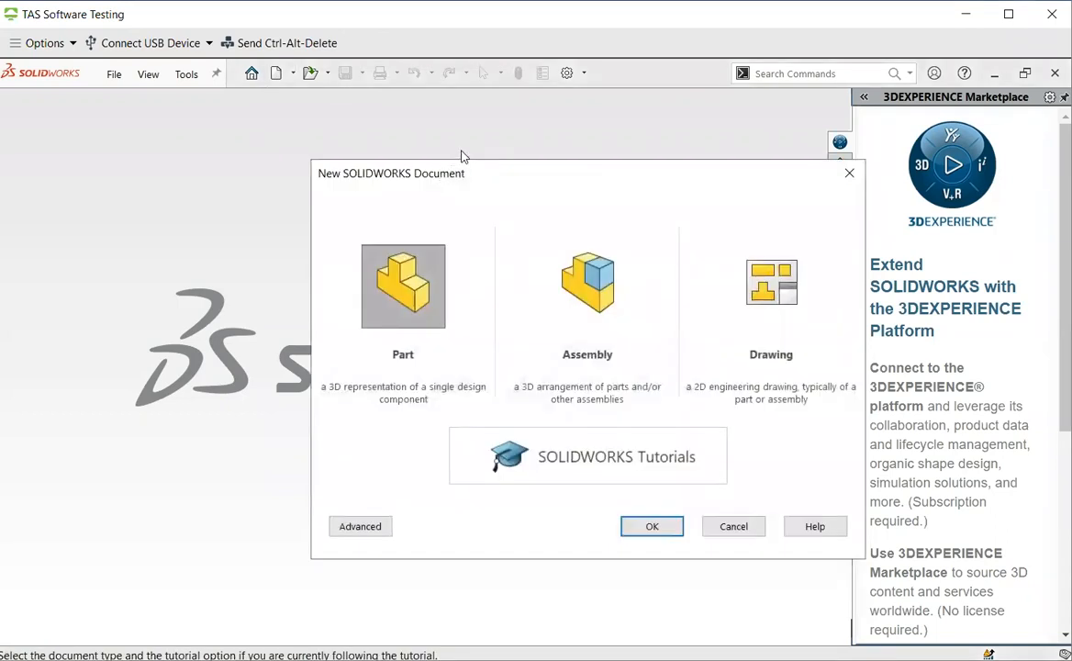
mouse_move(538, 199)
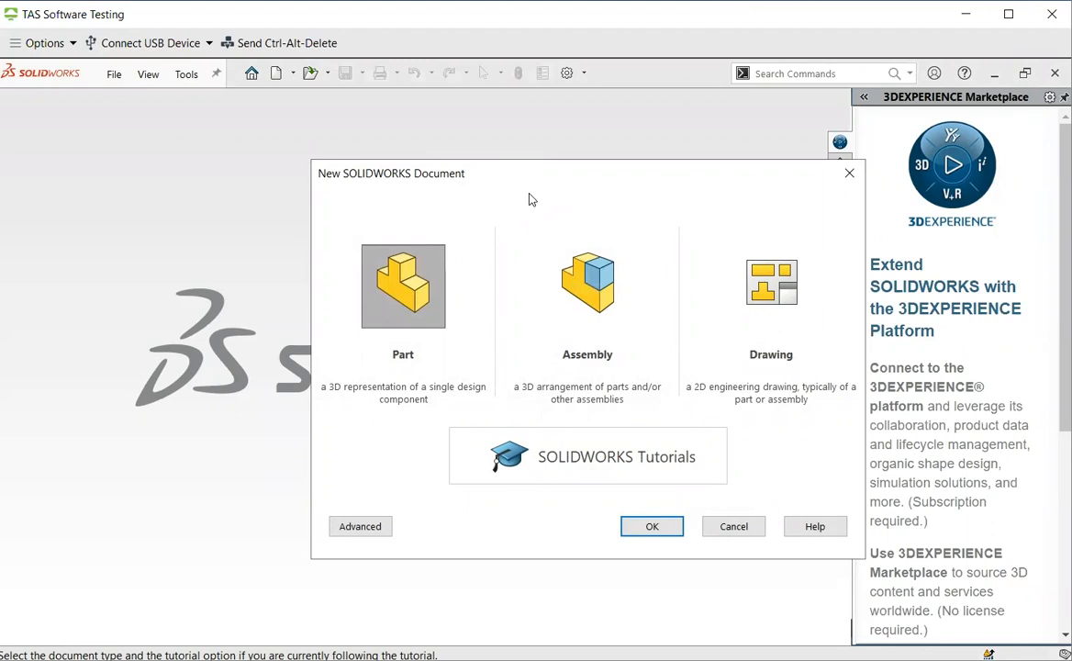
mouse_move(491, 218)
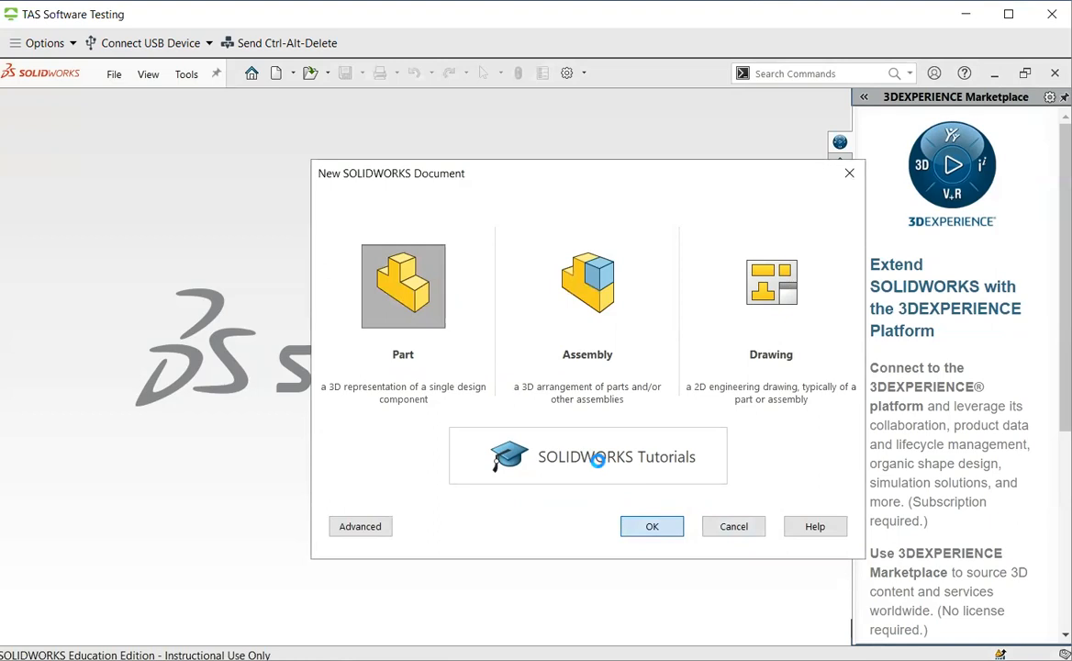
click(652, 526)
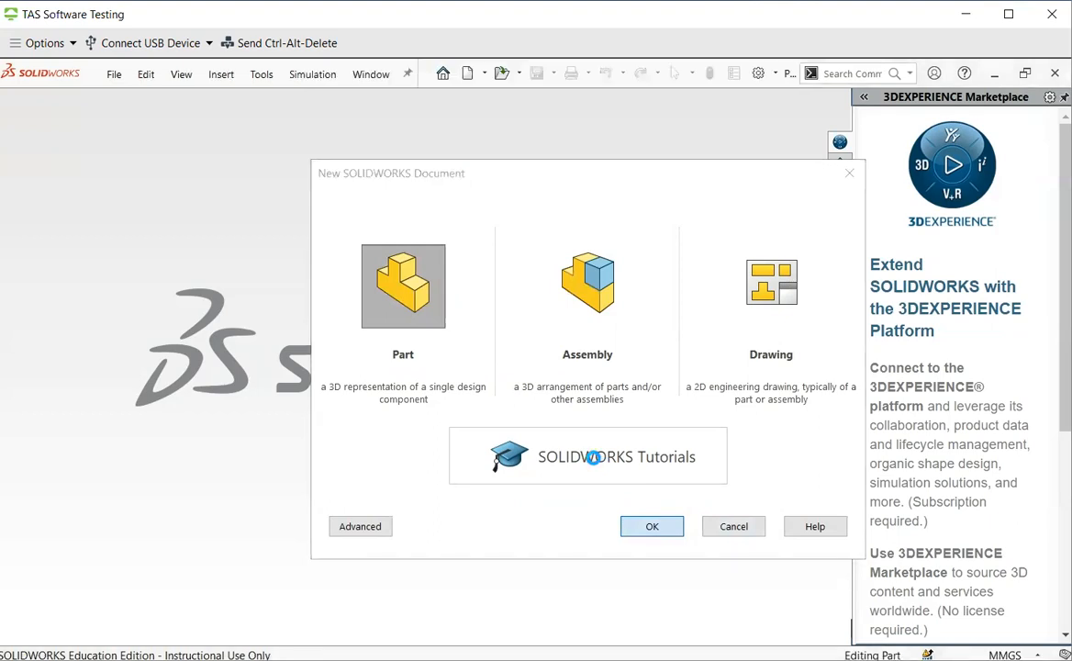
click(652, 526)
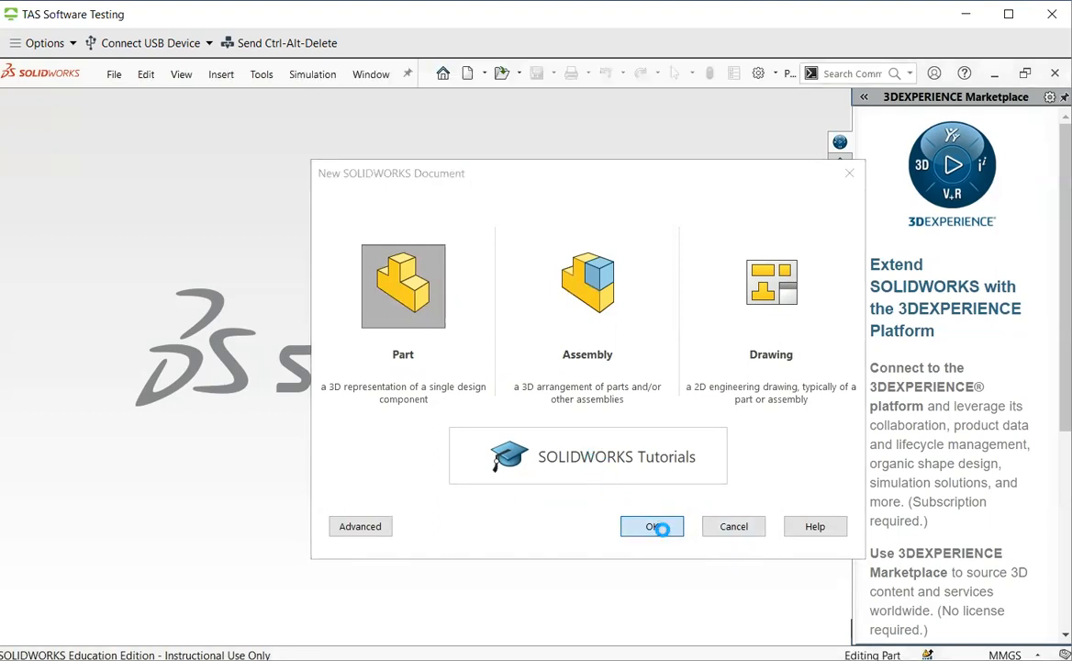
Start a centre-and-radius Circle sketch in the new part.
click(652, 526)
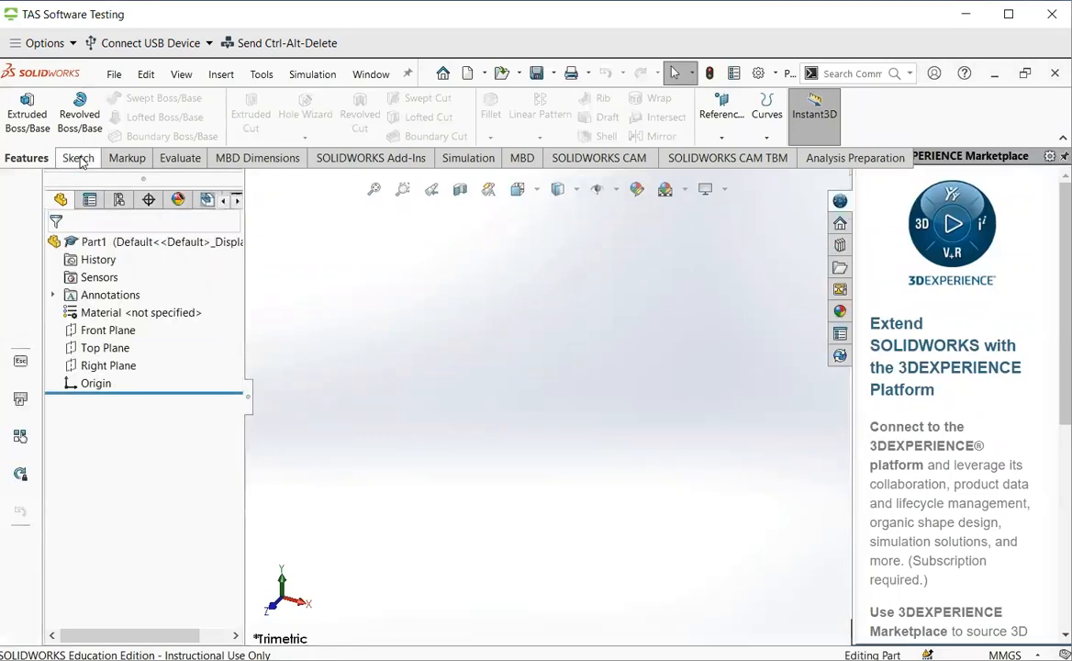
click(78, 157)
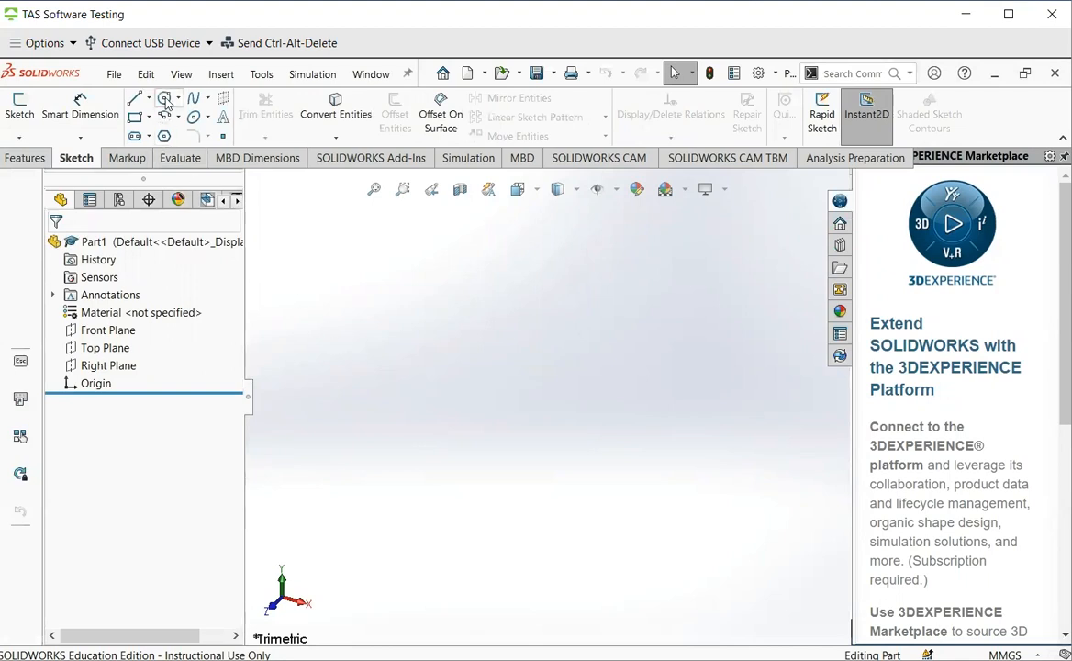
click(166, 98)
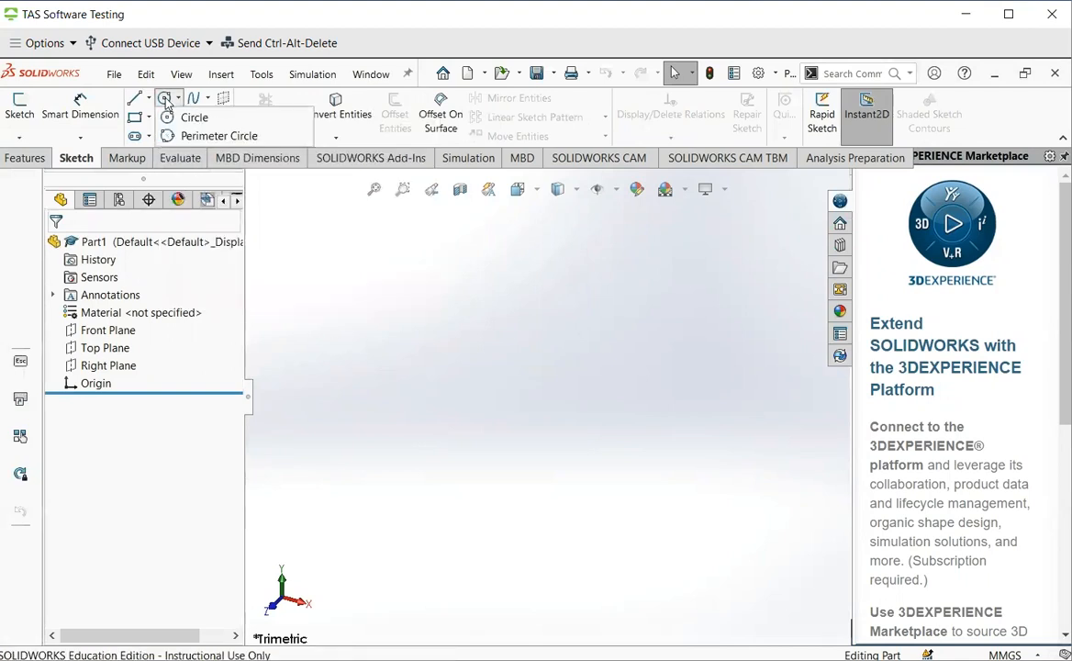
click(20, 105)
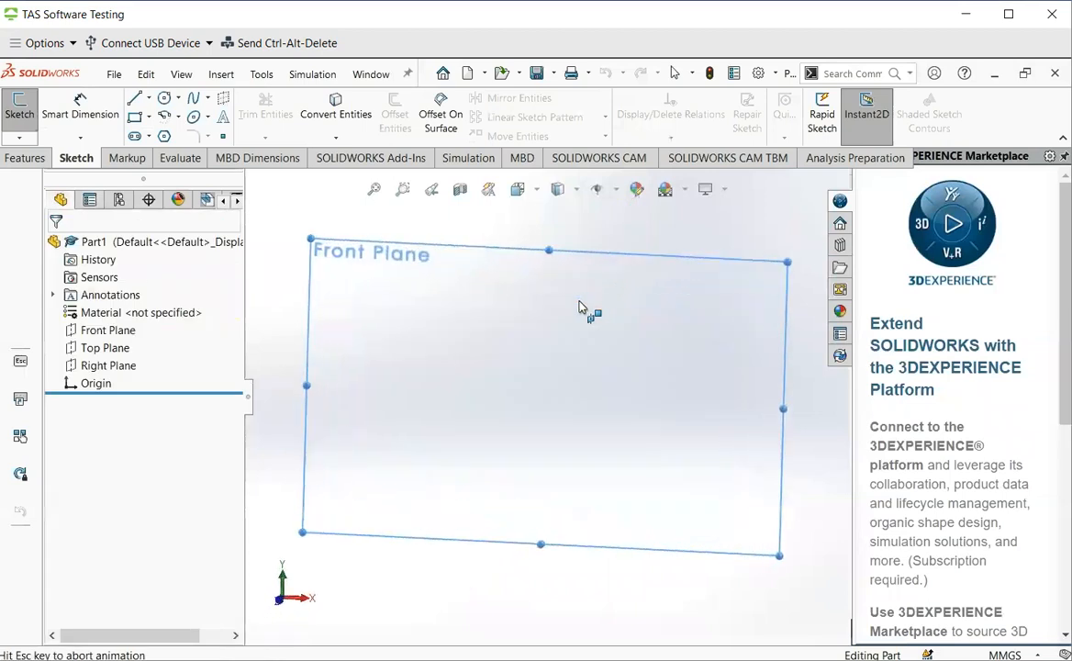
Sketch a circle of radius 25 centred on the origin on the Front Plane.
click(163, 97)
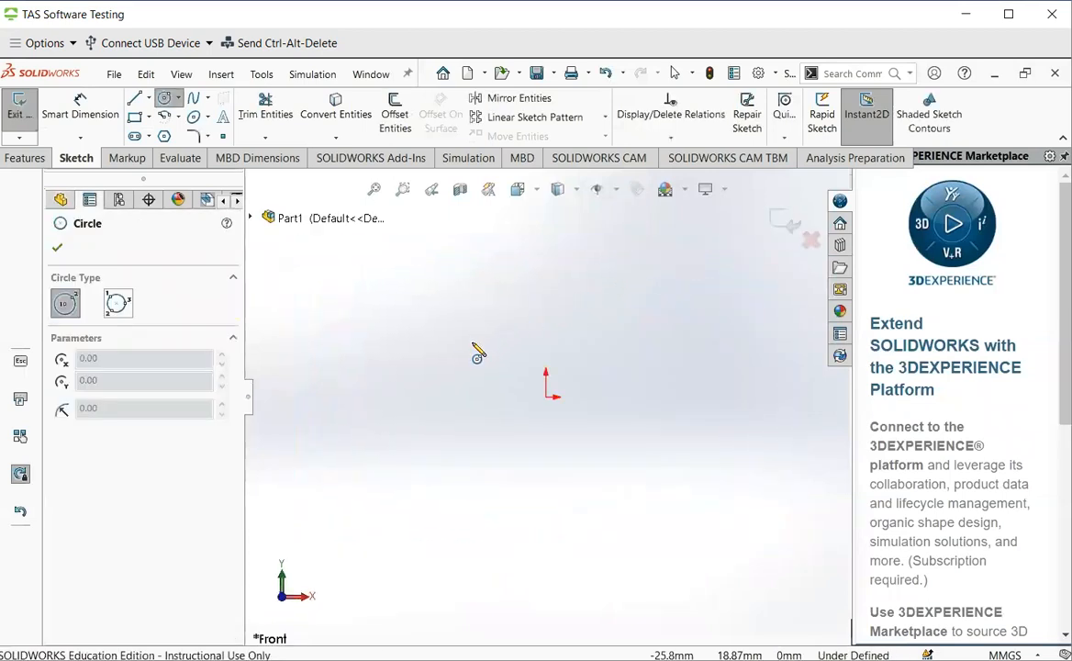
mouse_move(461, 354)
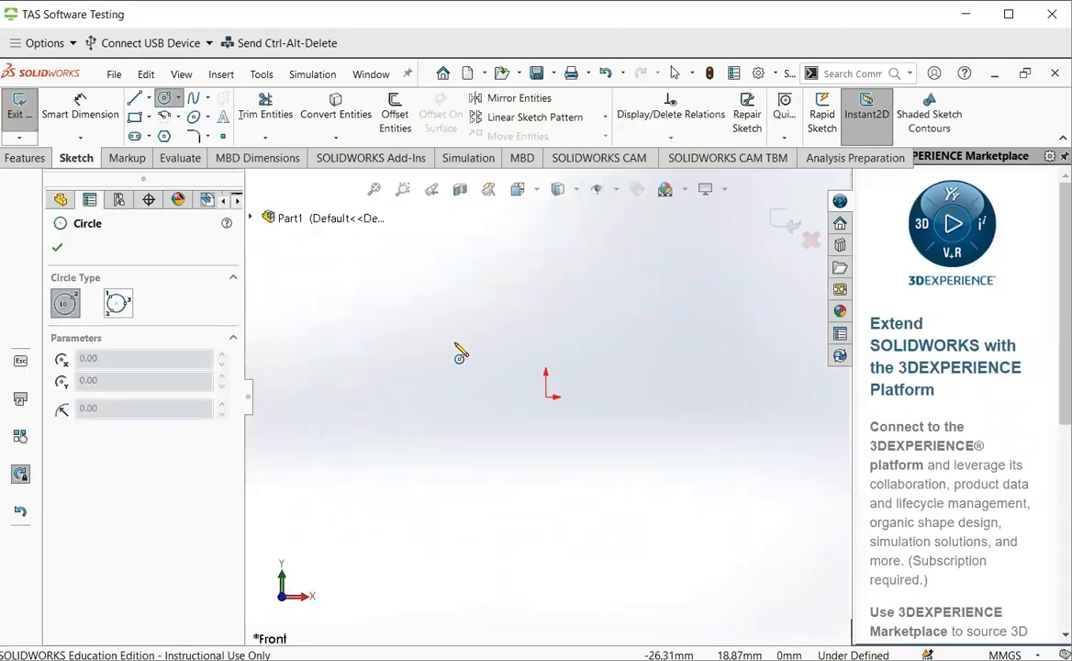
mouse_move(548, 408)
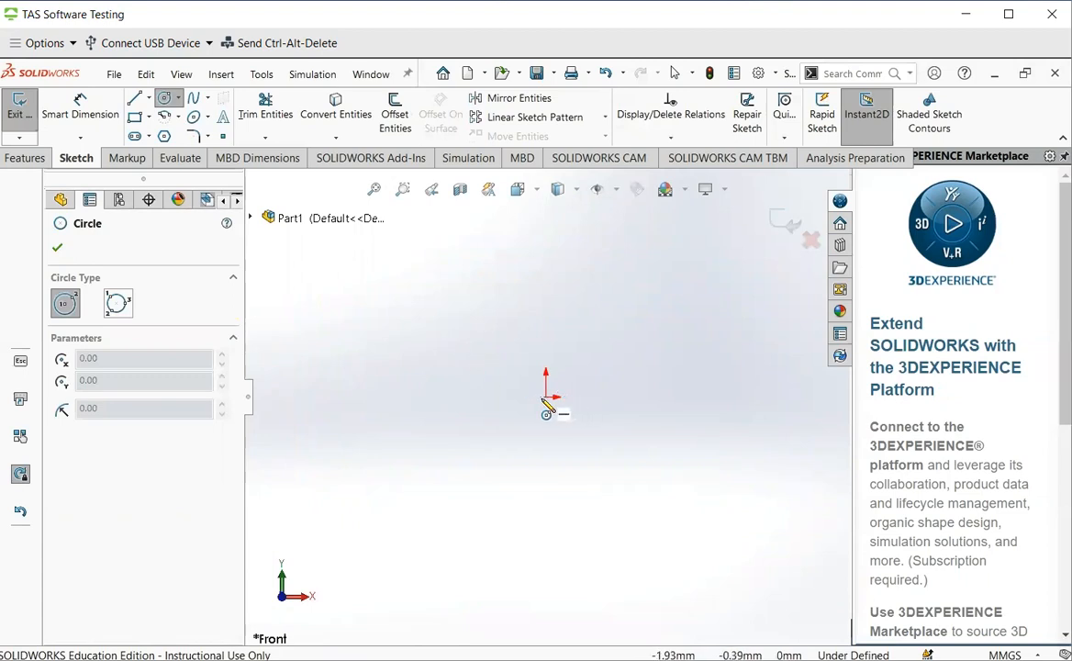
mouse_move(567, 413)
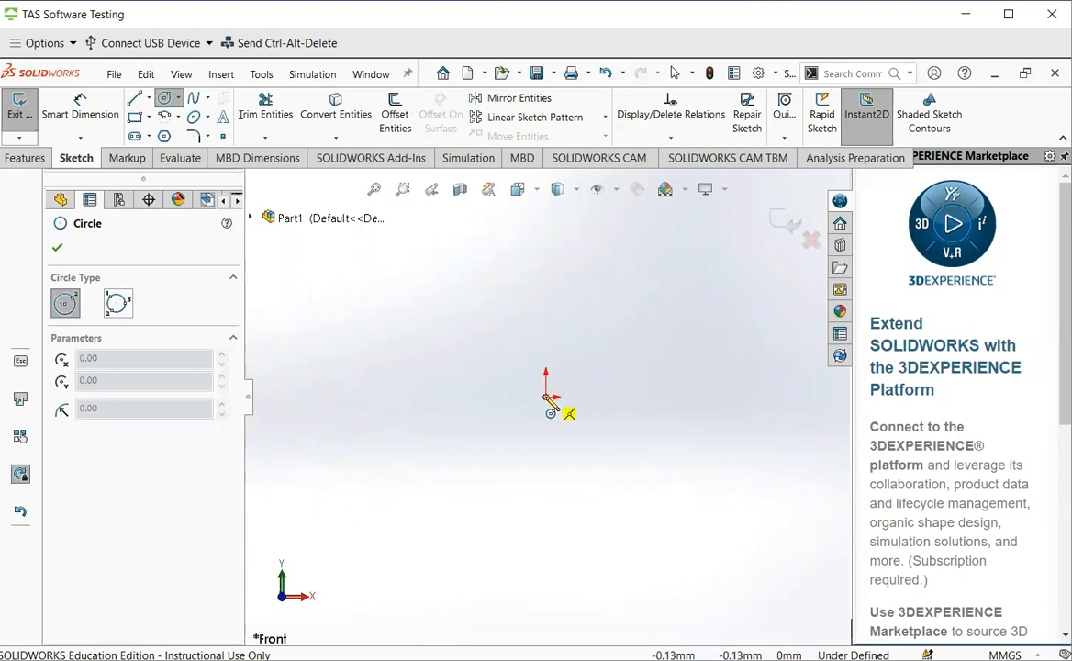
drag(546, 397, 585, 349)
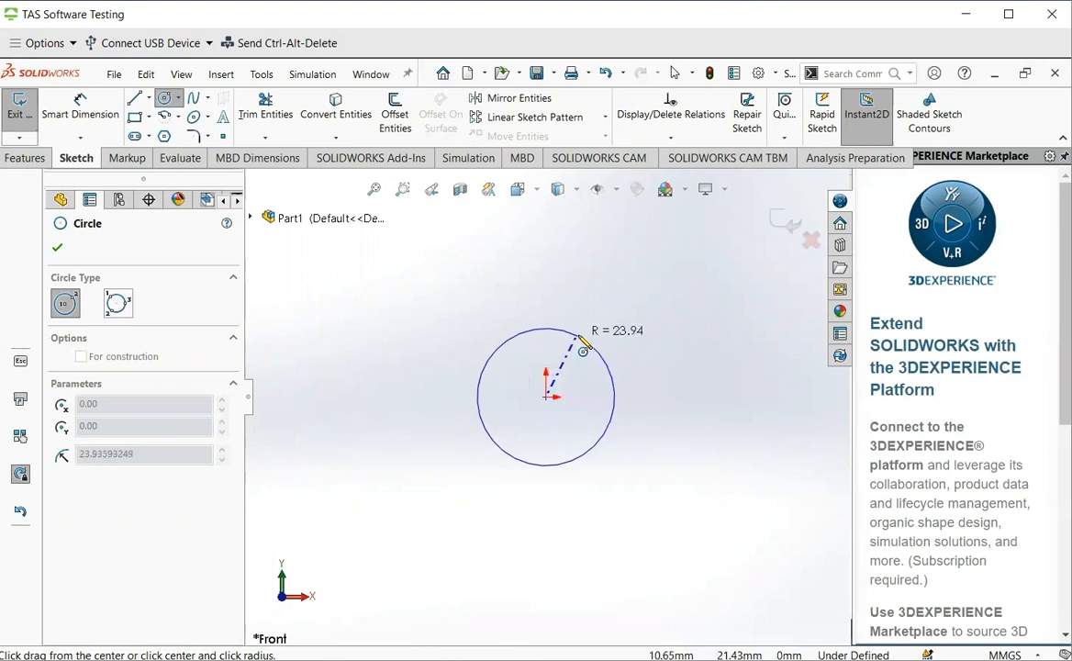
drag(579, 344, 591, 340)
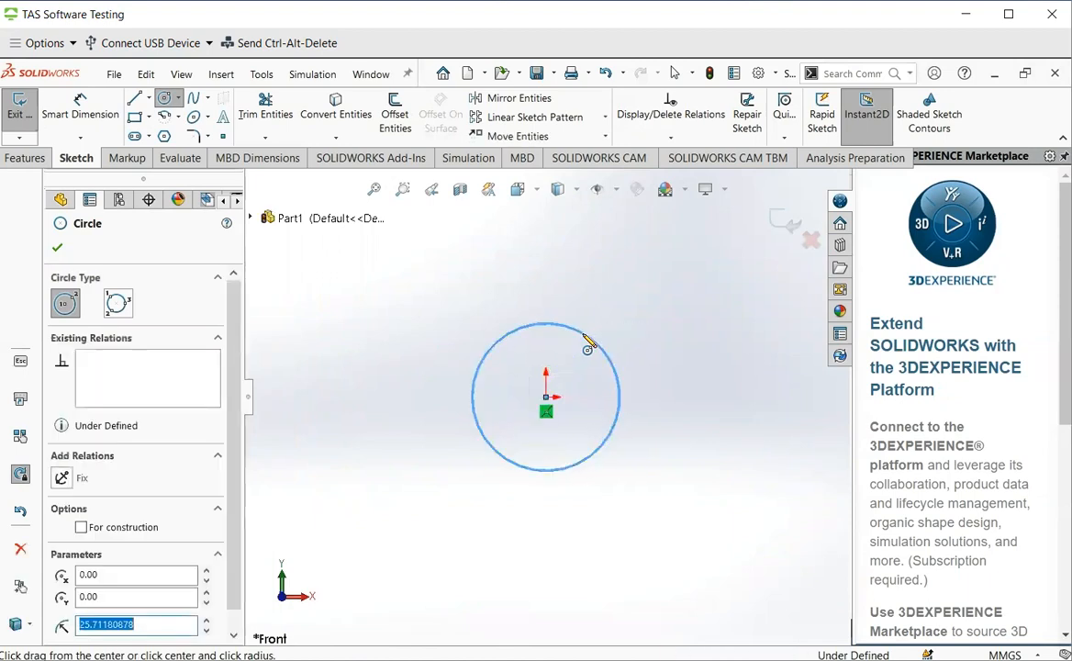
text(25.00)
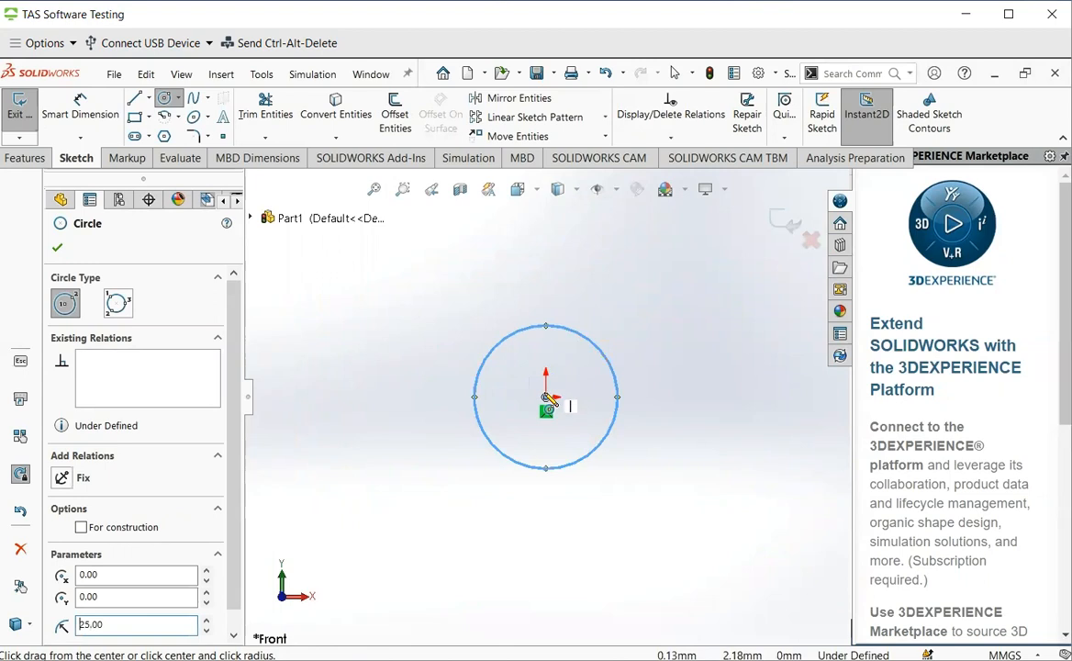
mouse_move(568, 410)
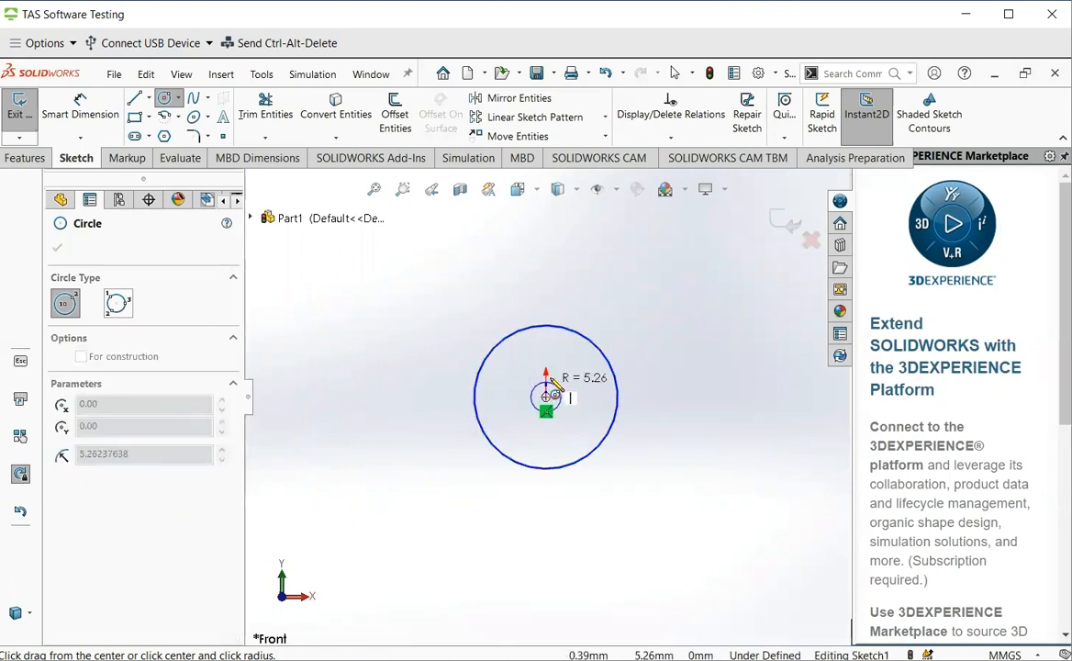
Draw the inner concentric circle outward from the origin.
drag(545, 398, 568, 372)
text(14)
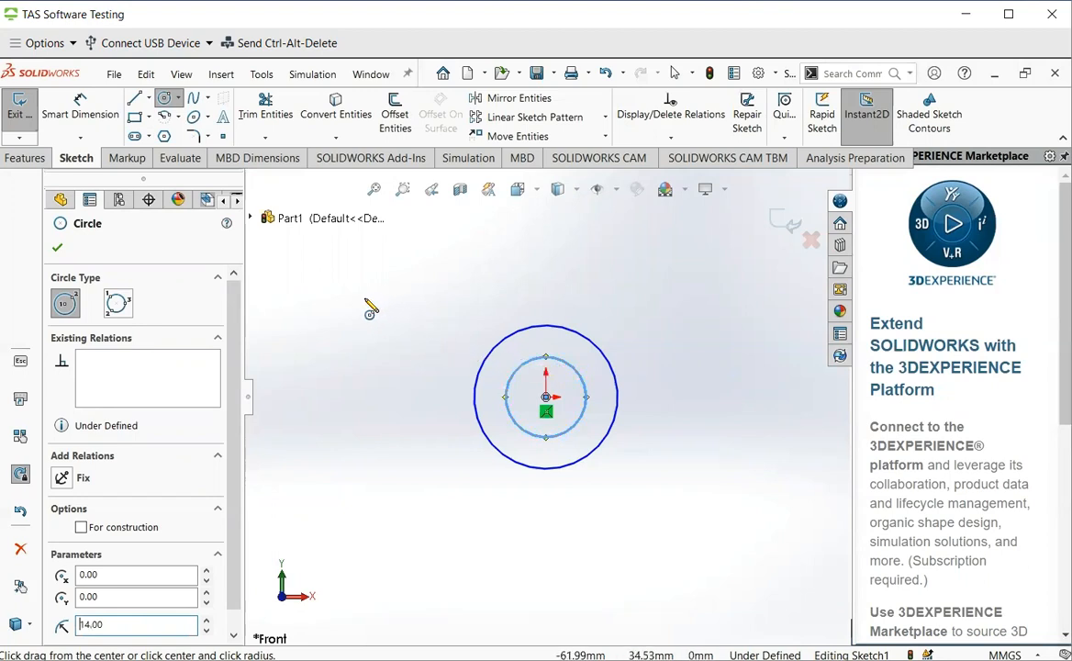
mouse_move(220, 278)
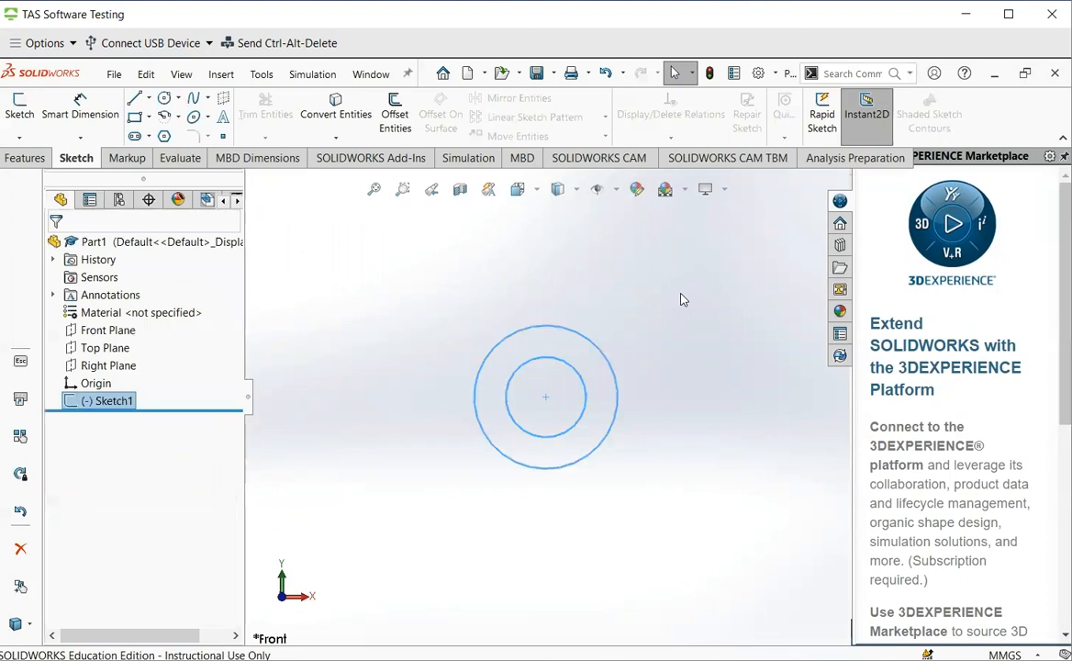
mouse_move(650, 305)
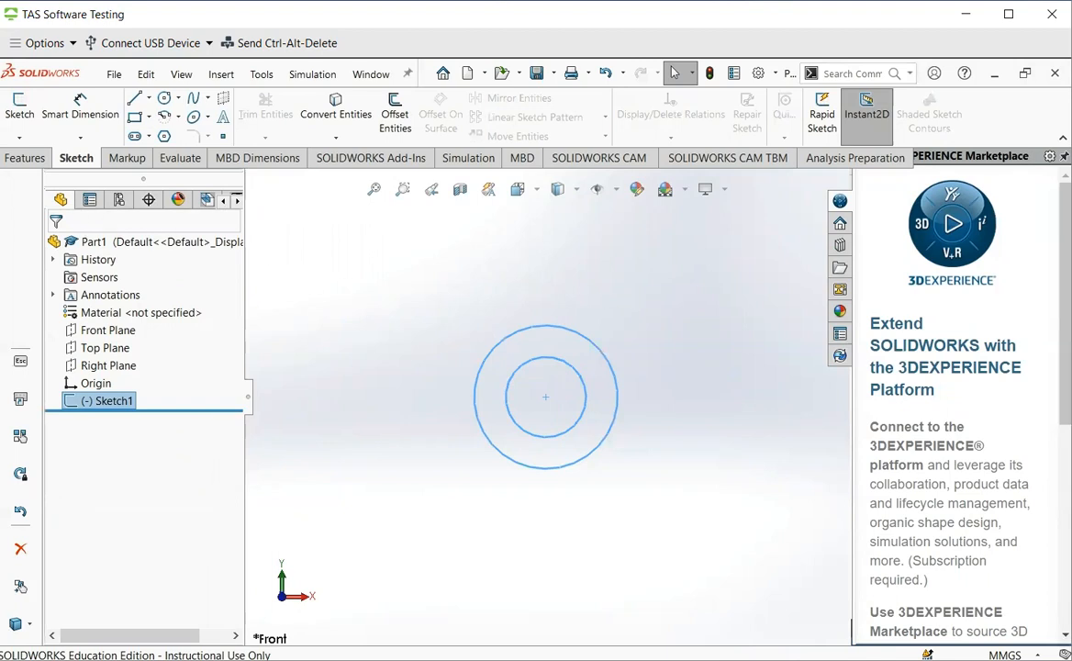
Switch to the Features commands for building the solid.
click(25, 157)
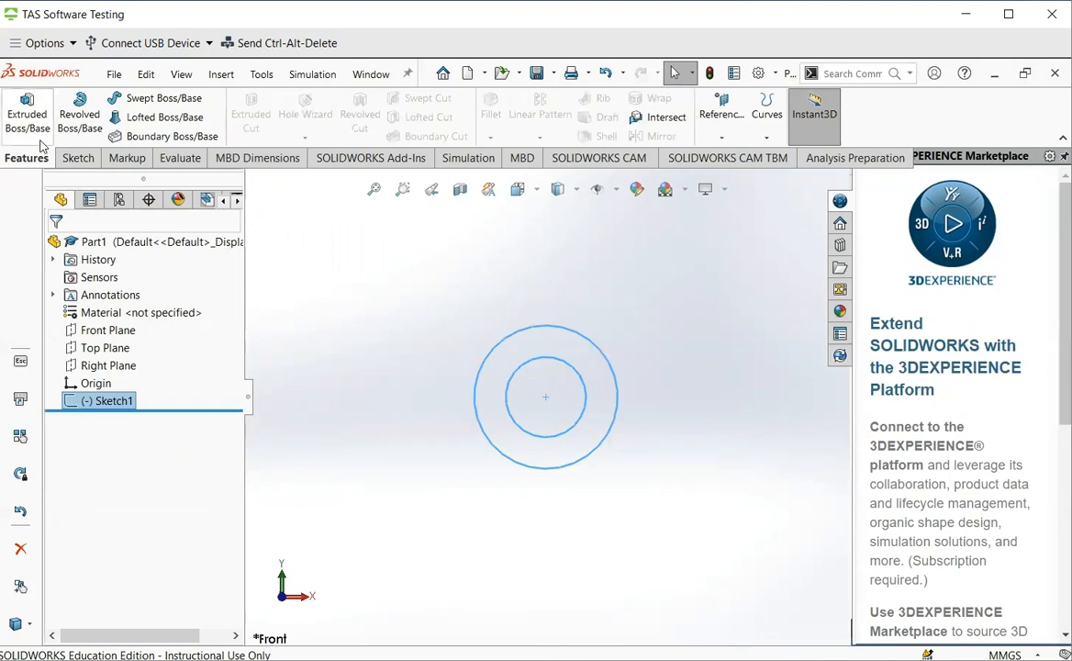
mouse_move(27, 111)
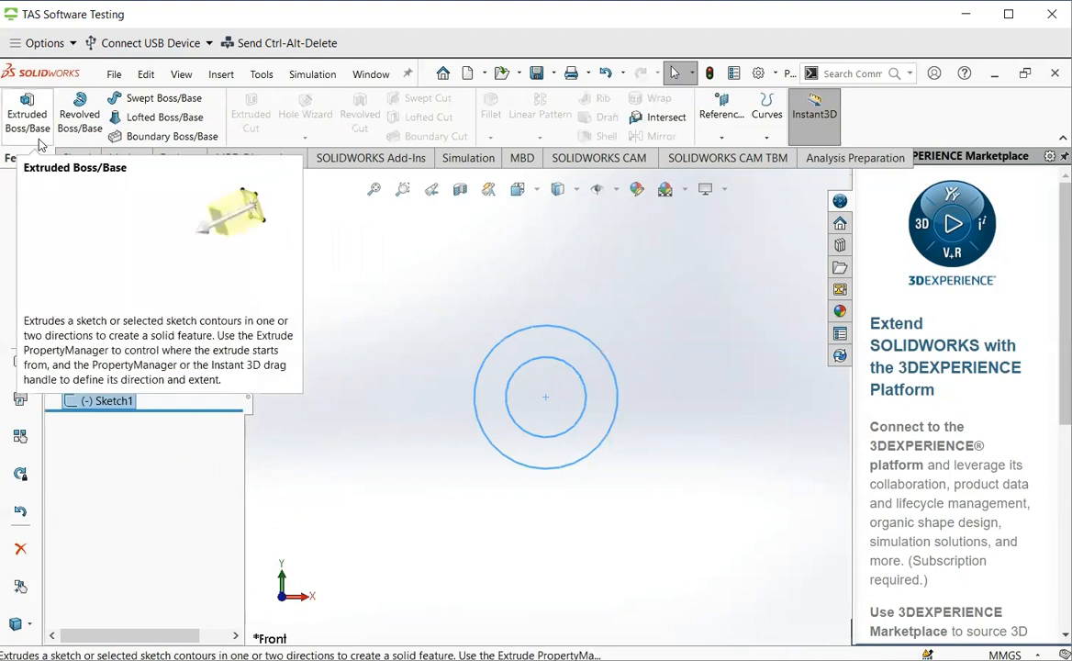
mouse_move(204, 211)
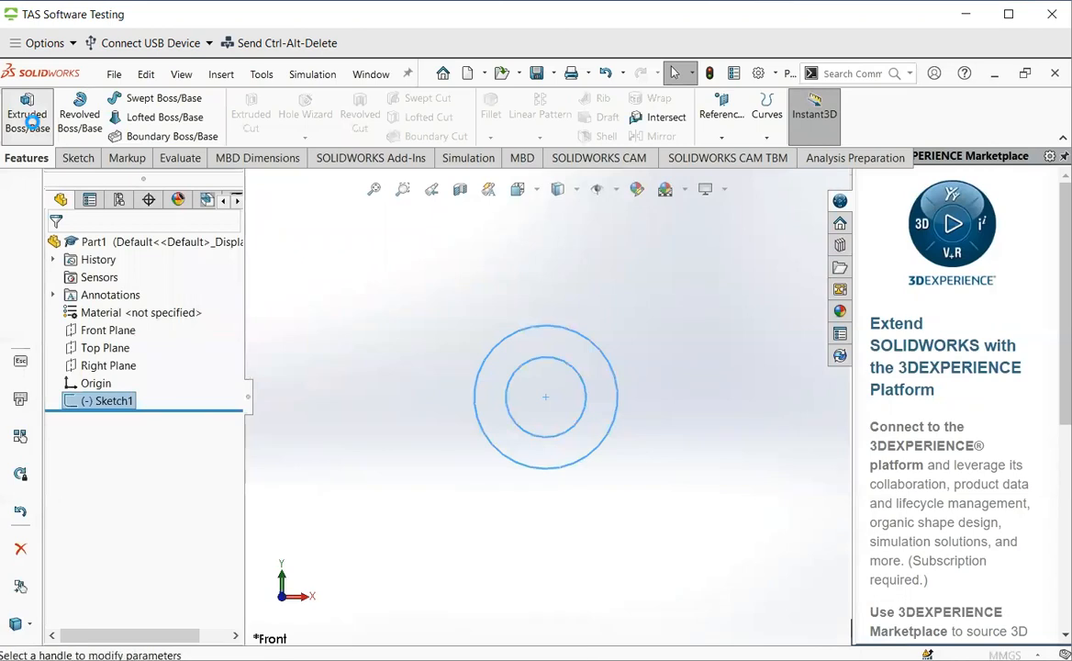
Boss-extrude the two-circle sketch mid-plane to 1.20 mm depth.
click(27, 110)
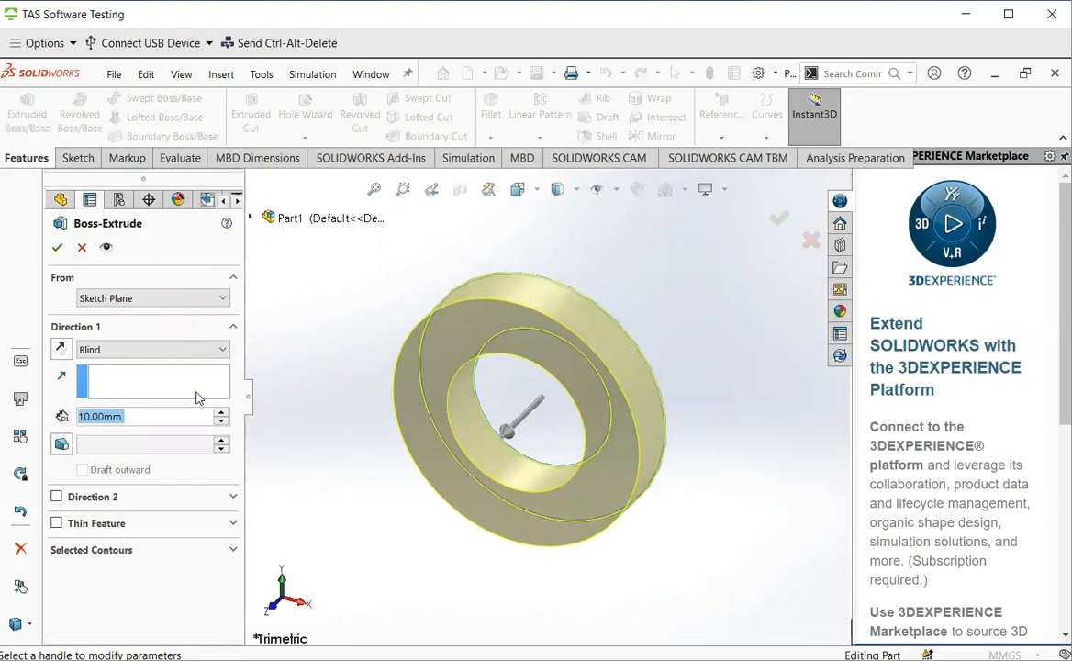
mouse_move(141, 349)
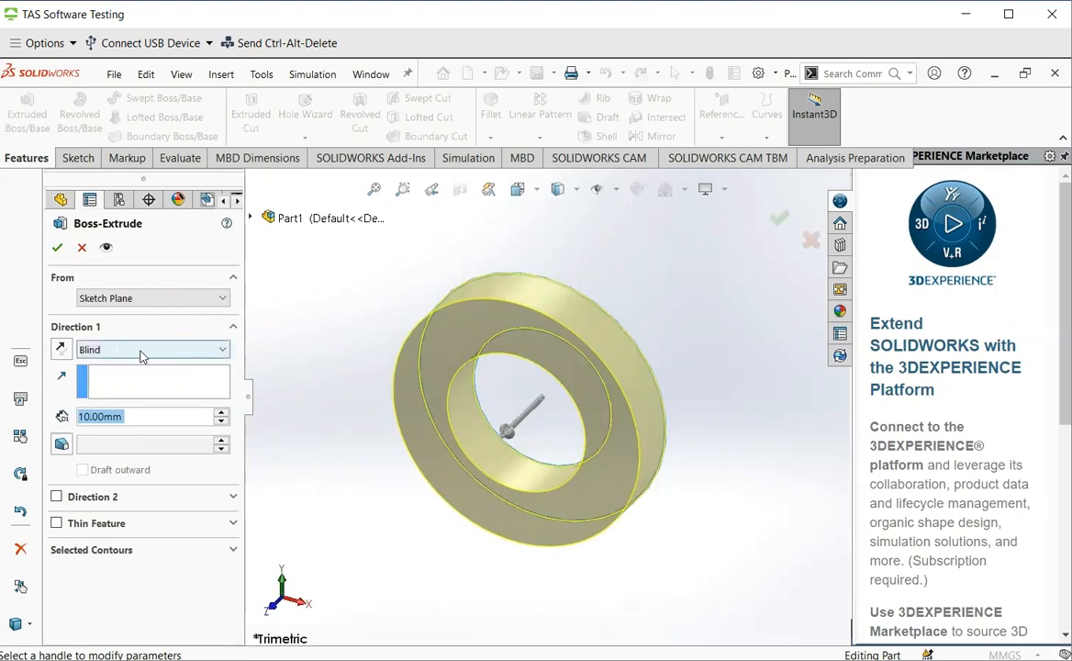
mouse_move(213, 360)
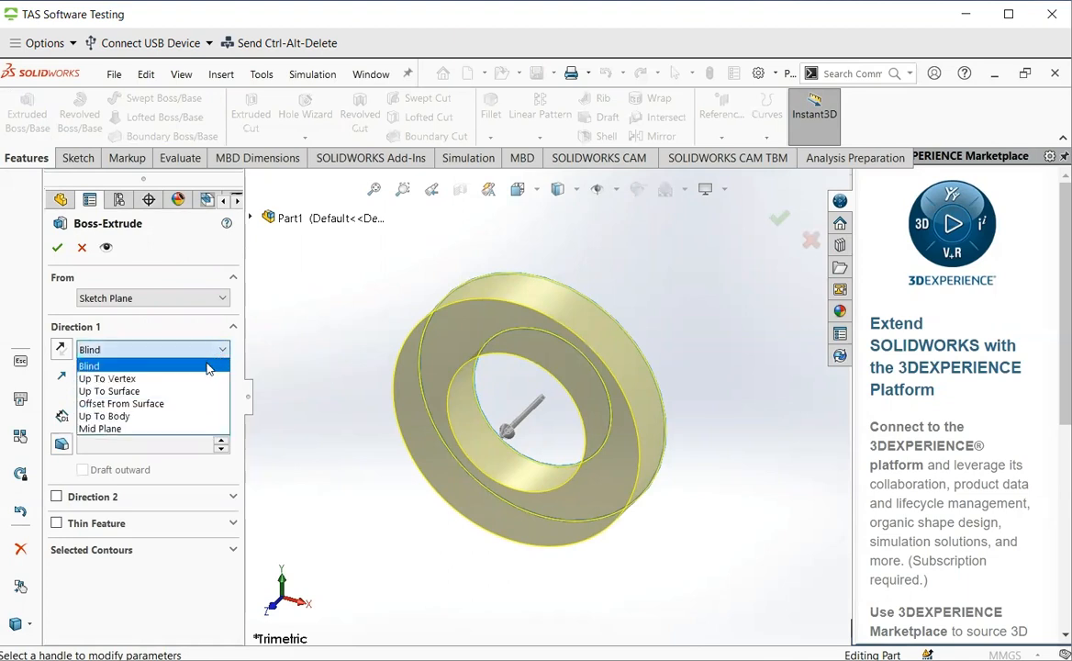
mouse_move(102, 428)
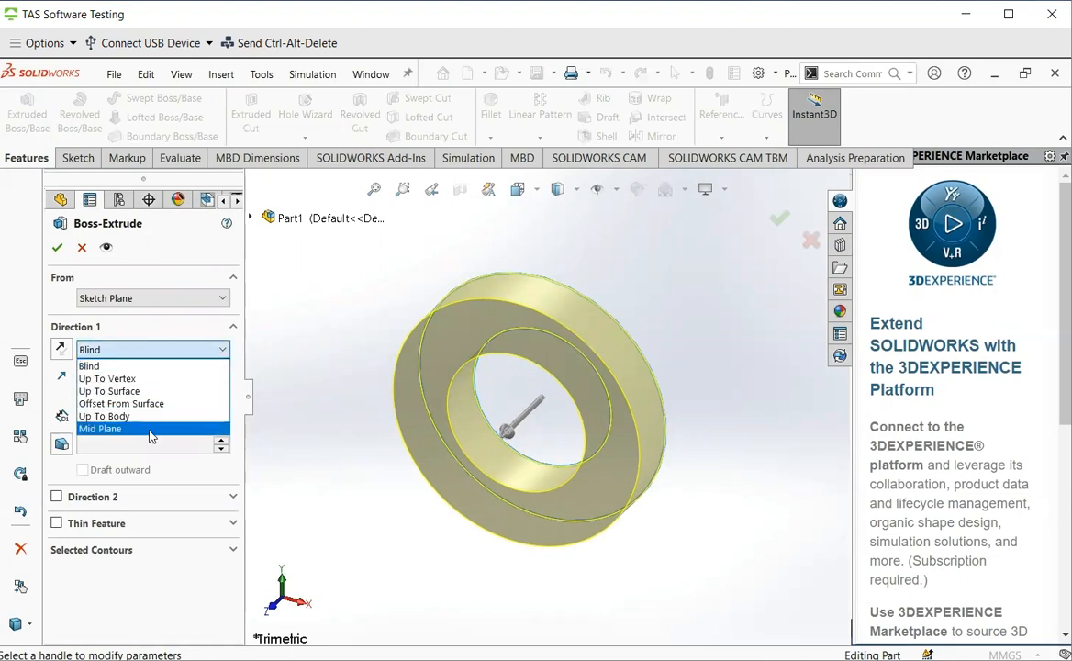
click(99, 428)
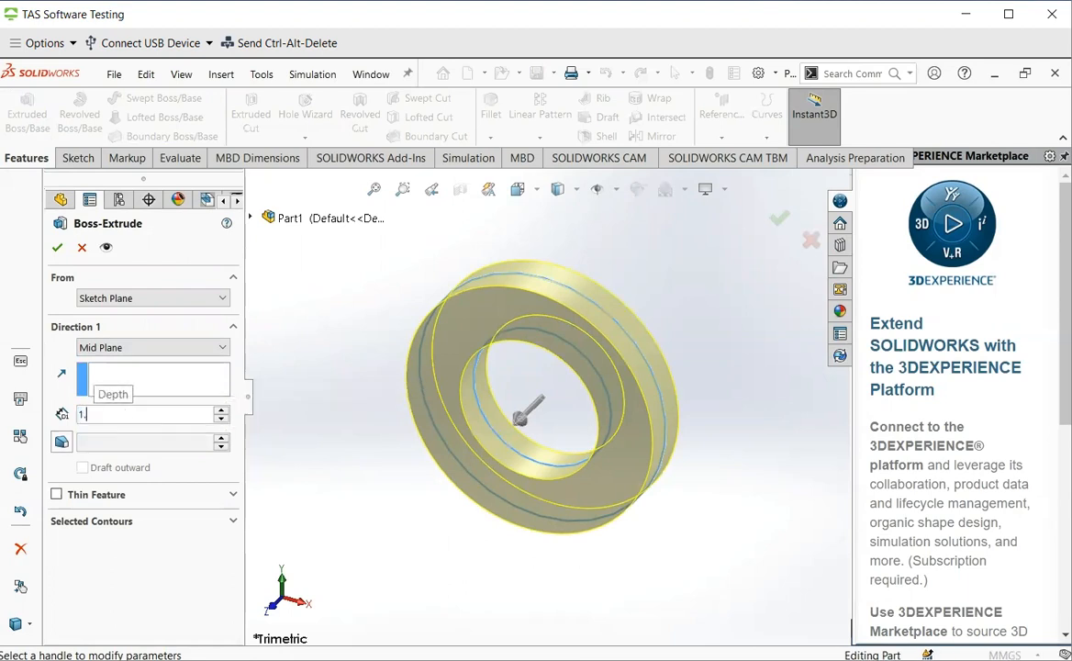
text(1.3)
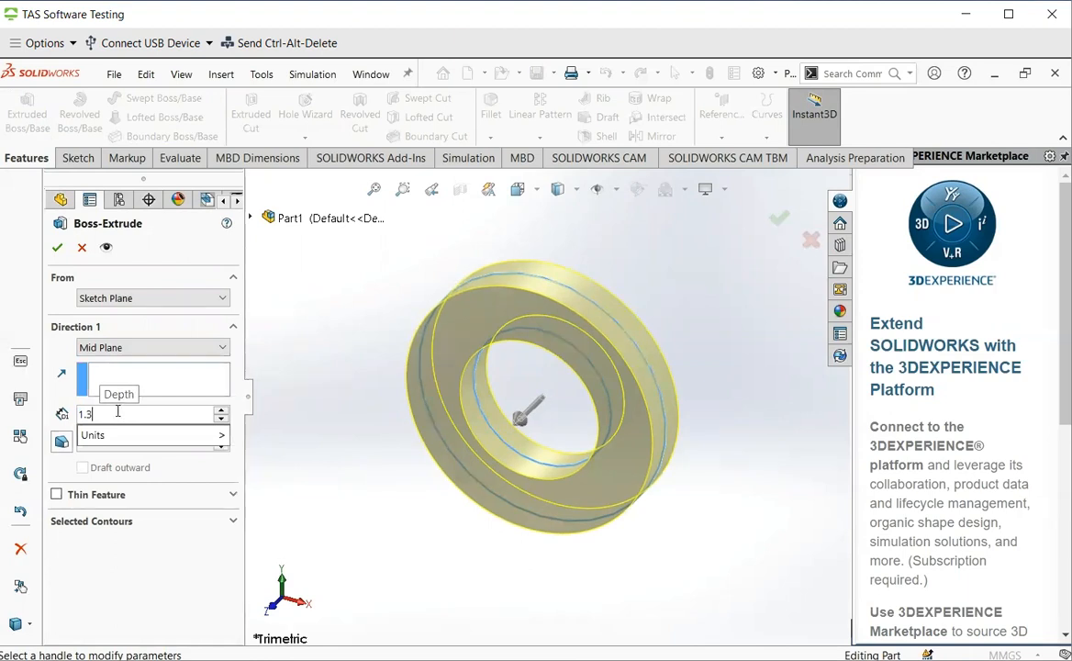
text(1.20mm)
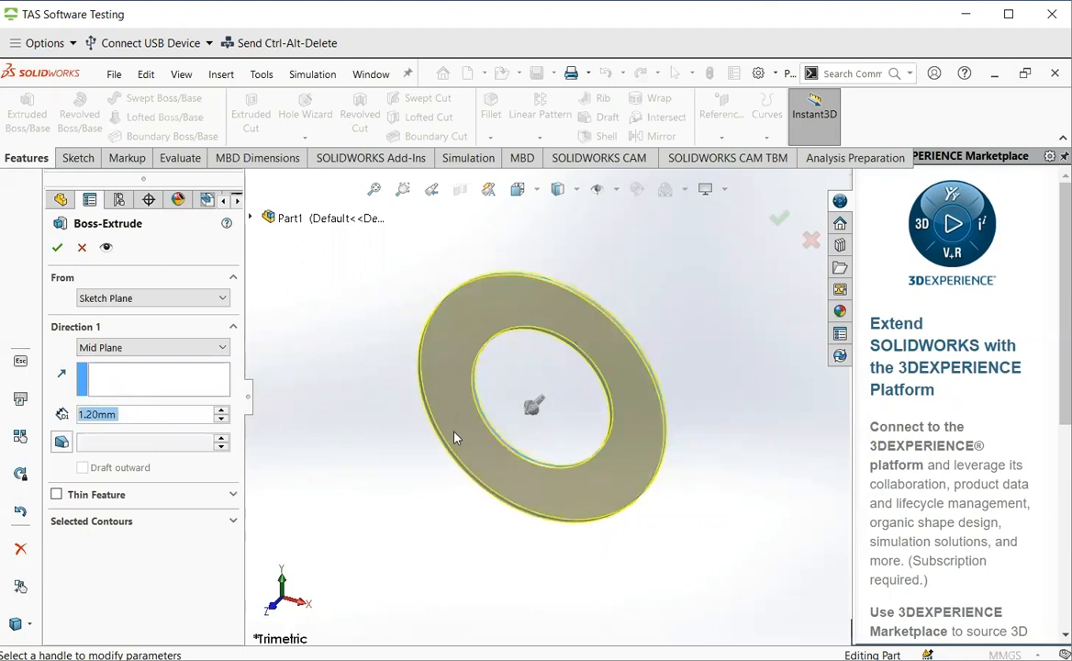
mouse_move(498, 426)
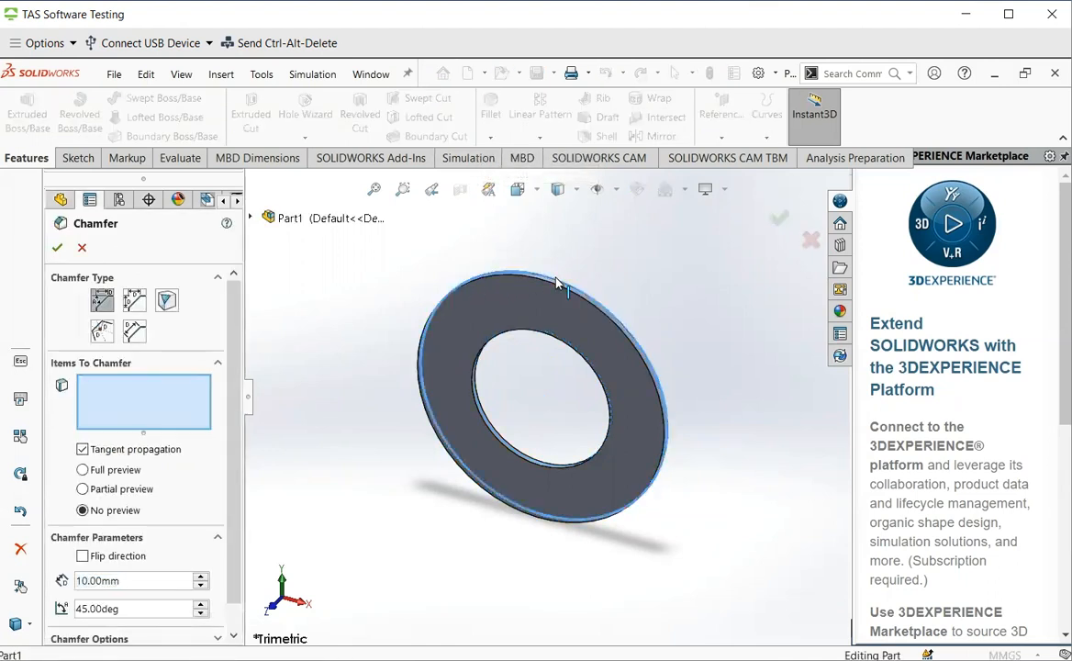
Select both ring edges for the 0.2 mm, 45° chamfer.
click(533, 266)
text(0.2)
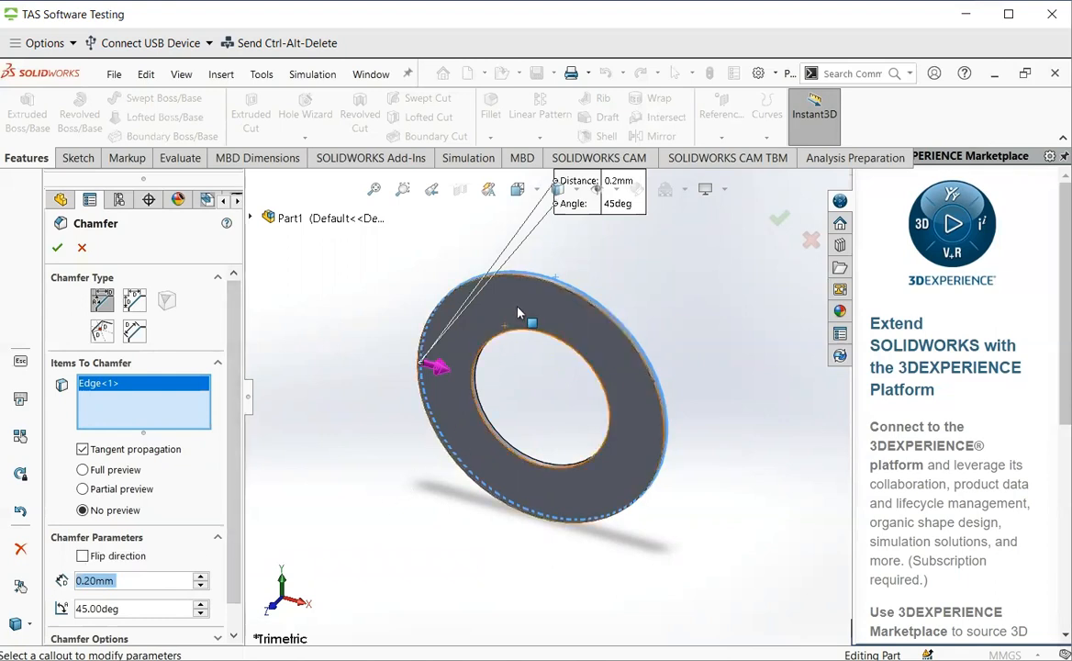
mouse_move(519, 280)
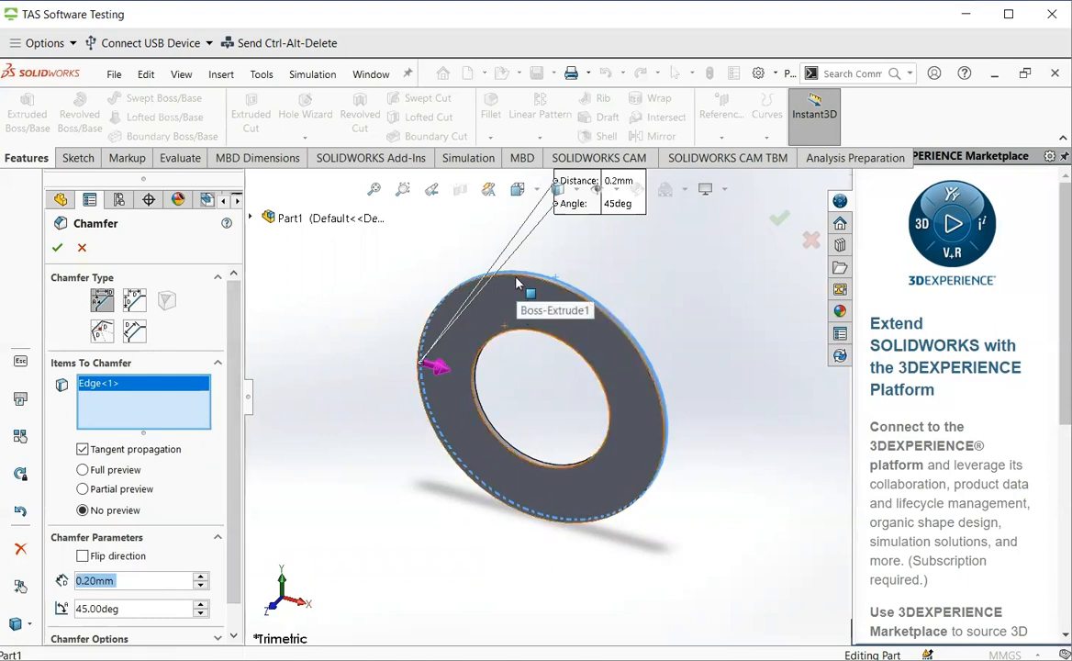
click(491, 418)
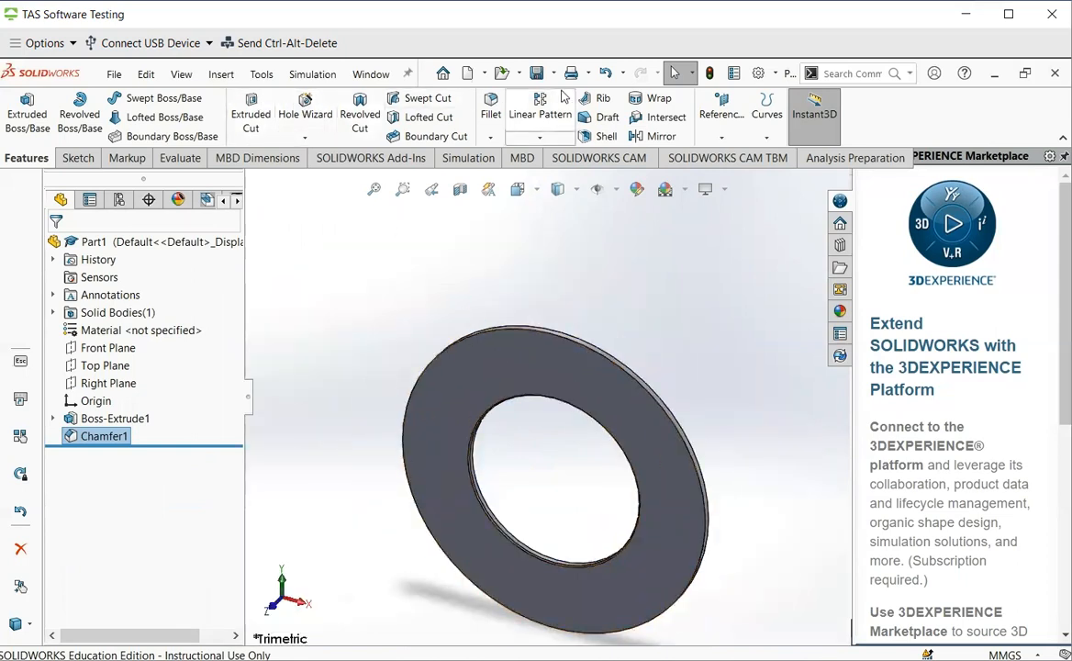
Bring up the Save options for the finished washer part.
click(549, 73)
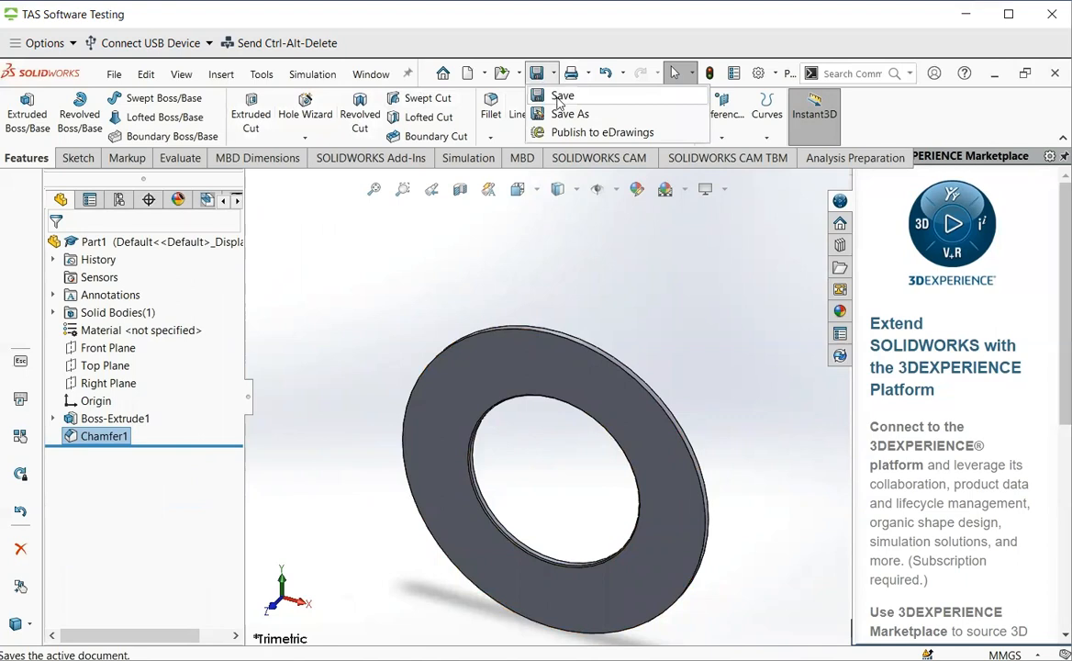